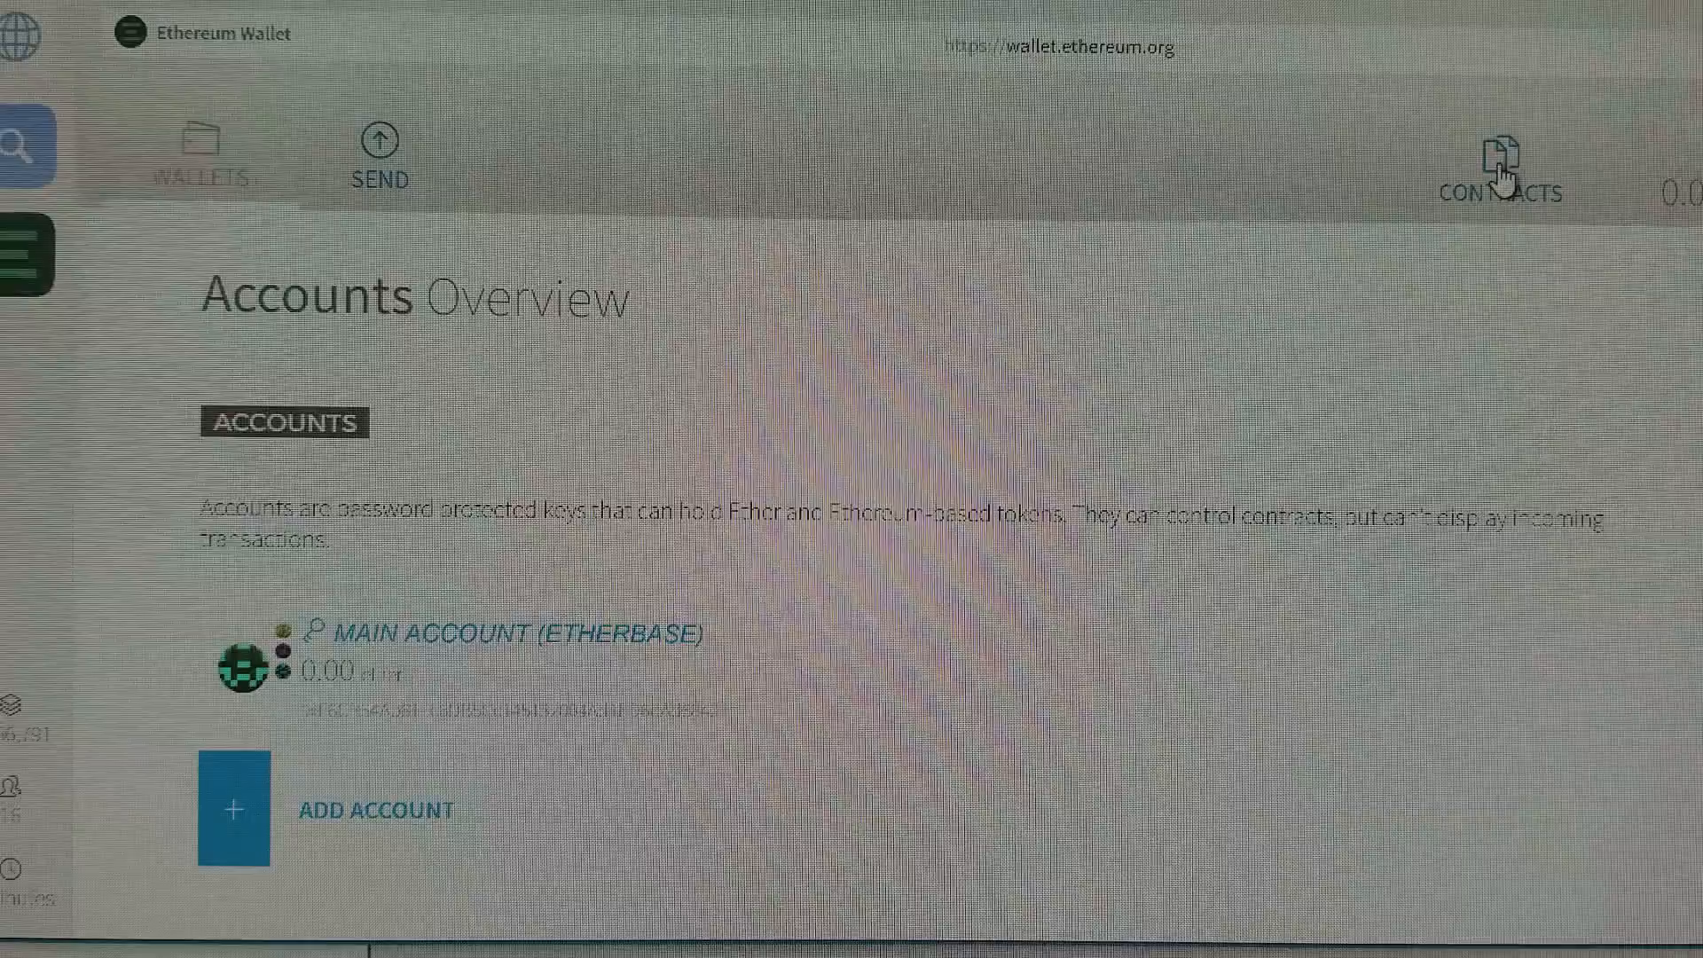
- Open the Contracts page and scroll down to the Custom Tokens list
{"action": "left_click", "coordinate": [1498, 174]}
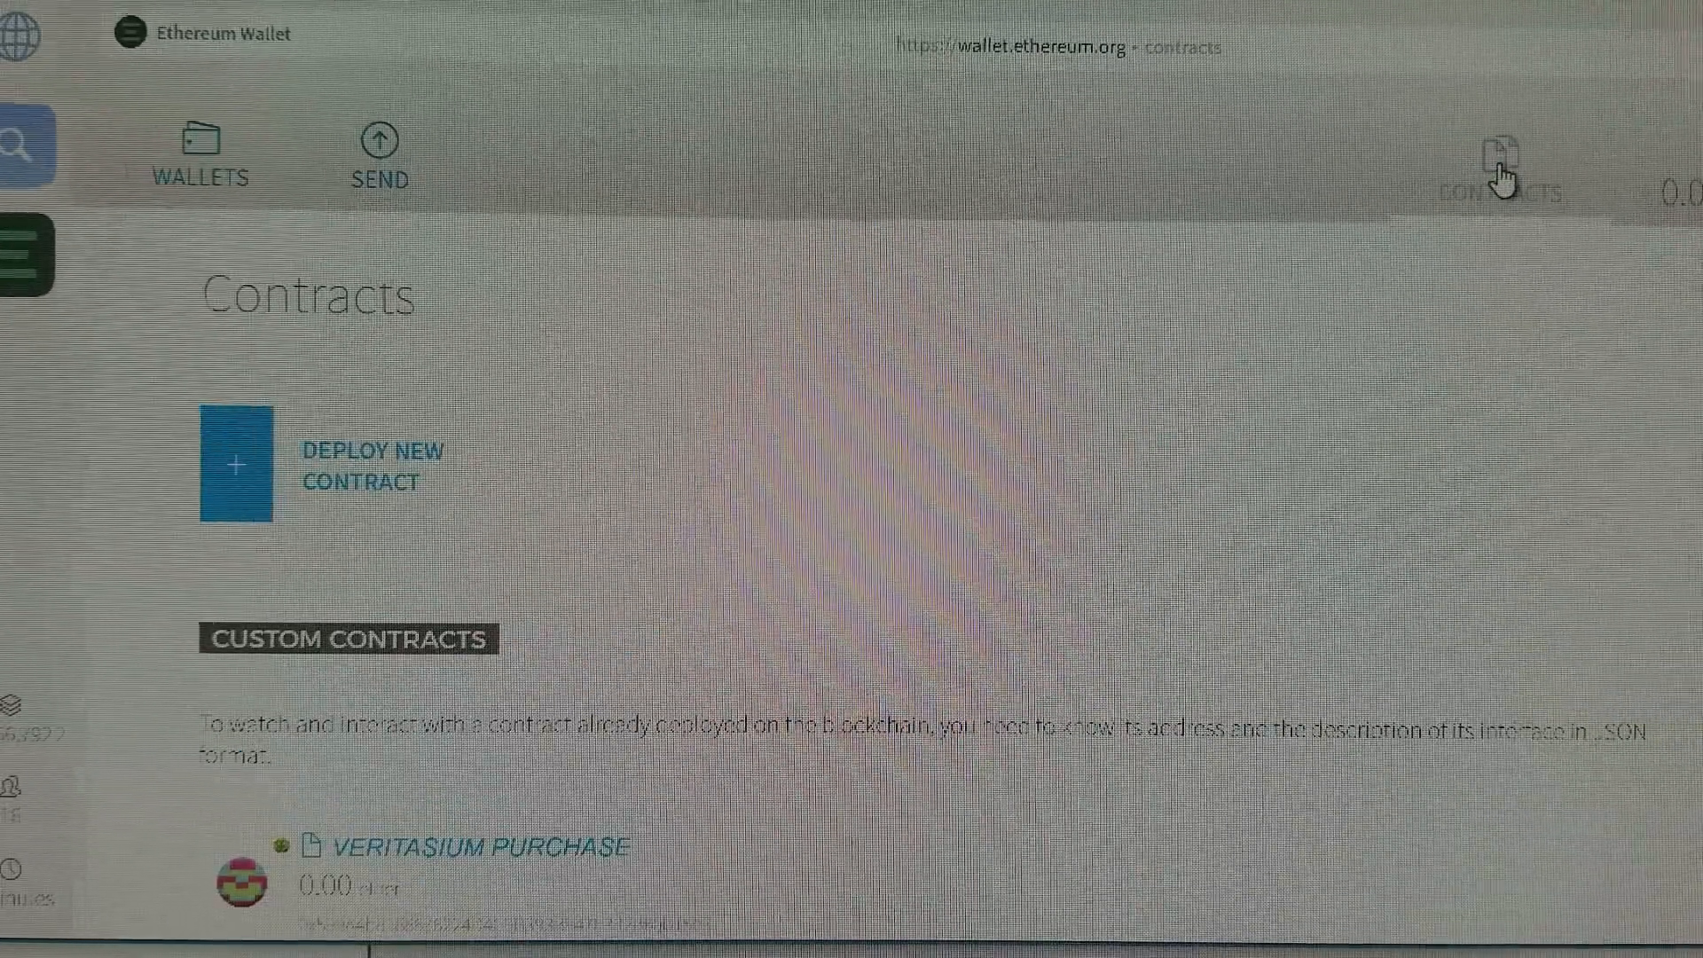
{"action": "mouse_move", "coordinate": [1040, 291]}
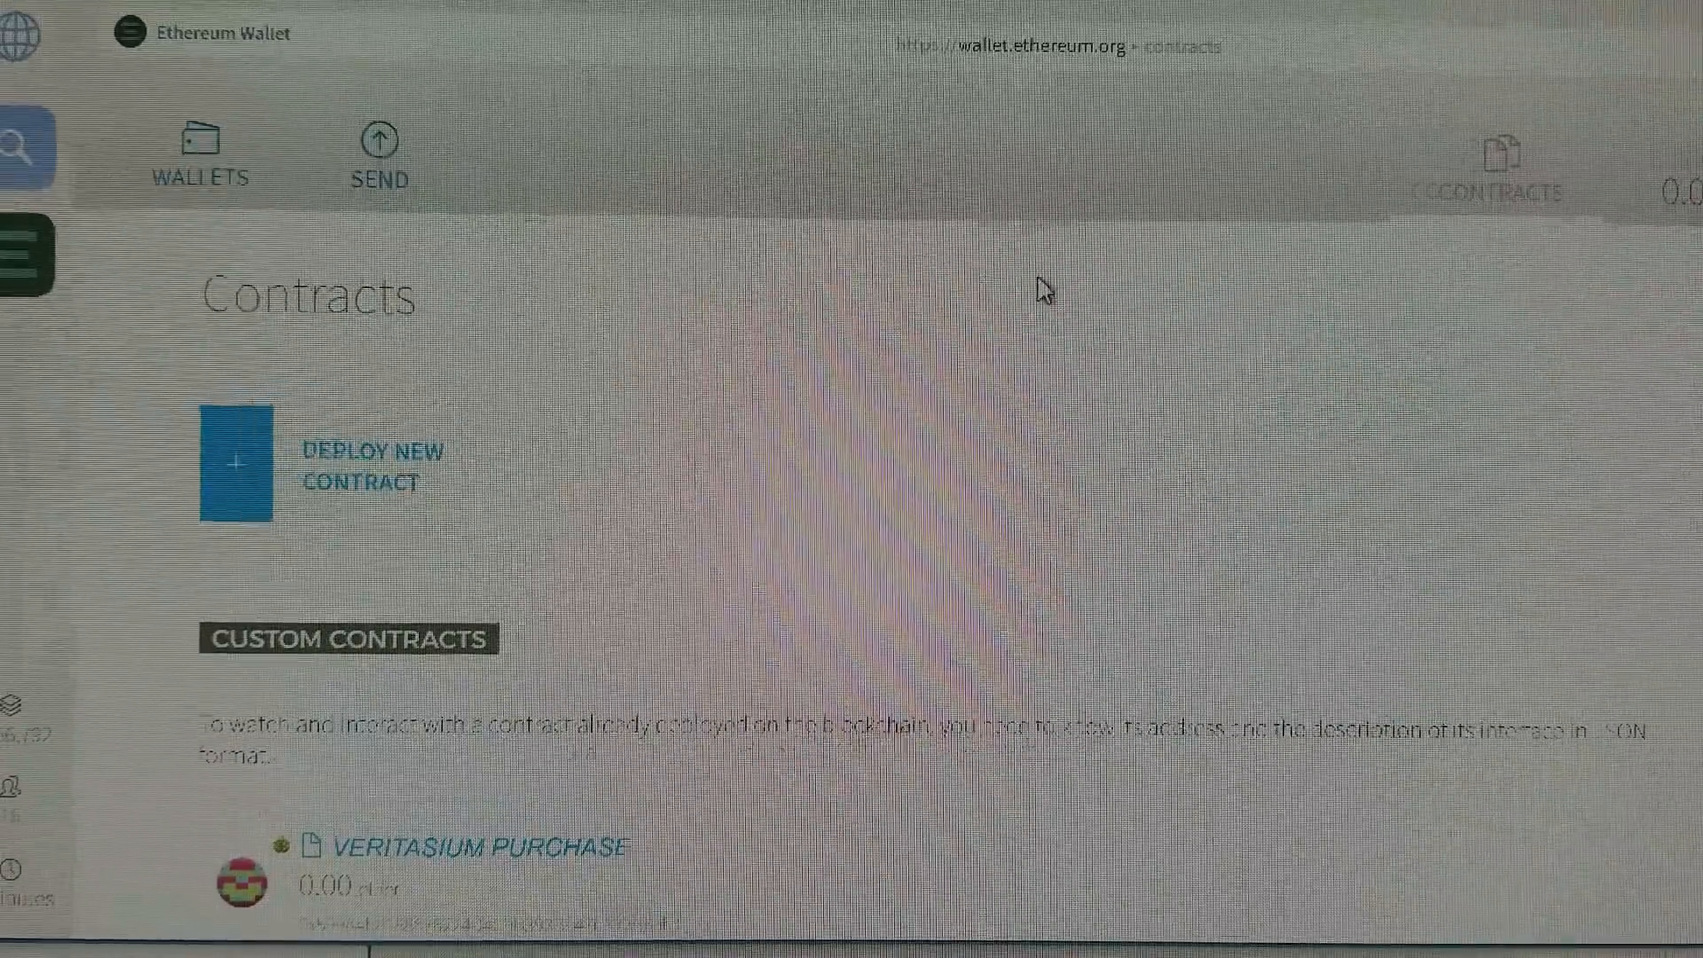
{"action": "scroll", "scroll_direction": "down", "scroll_amount": 3}
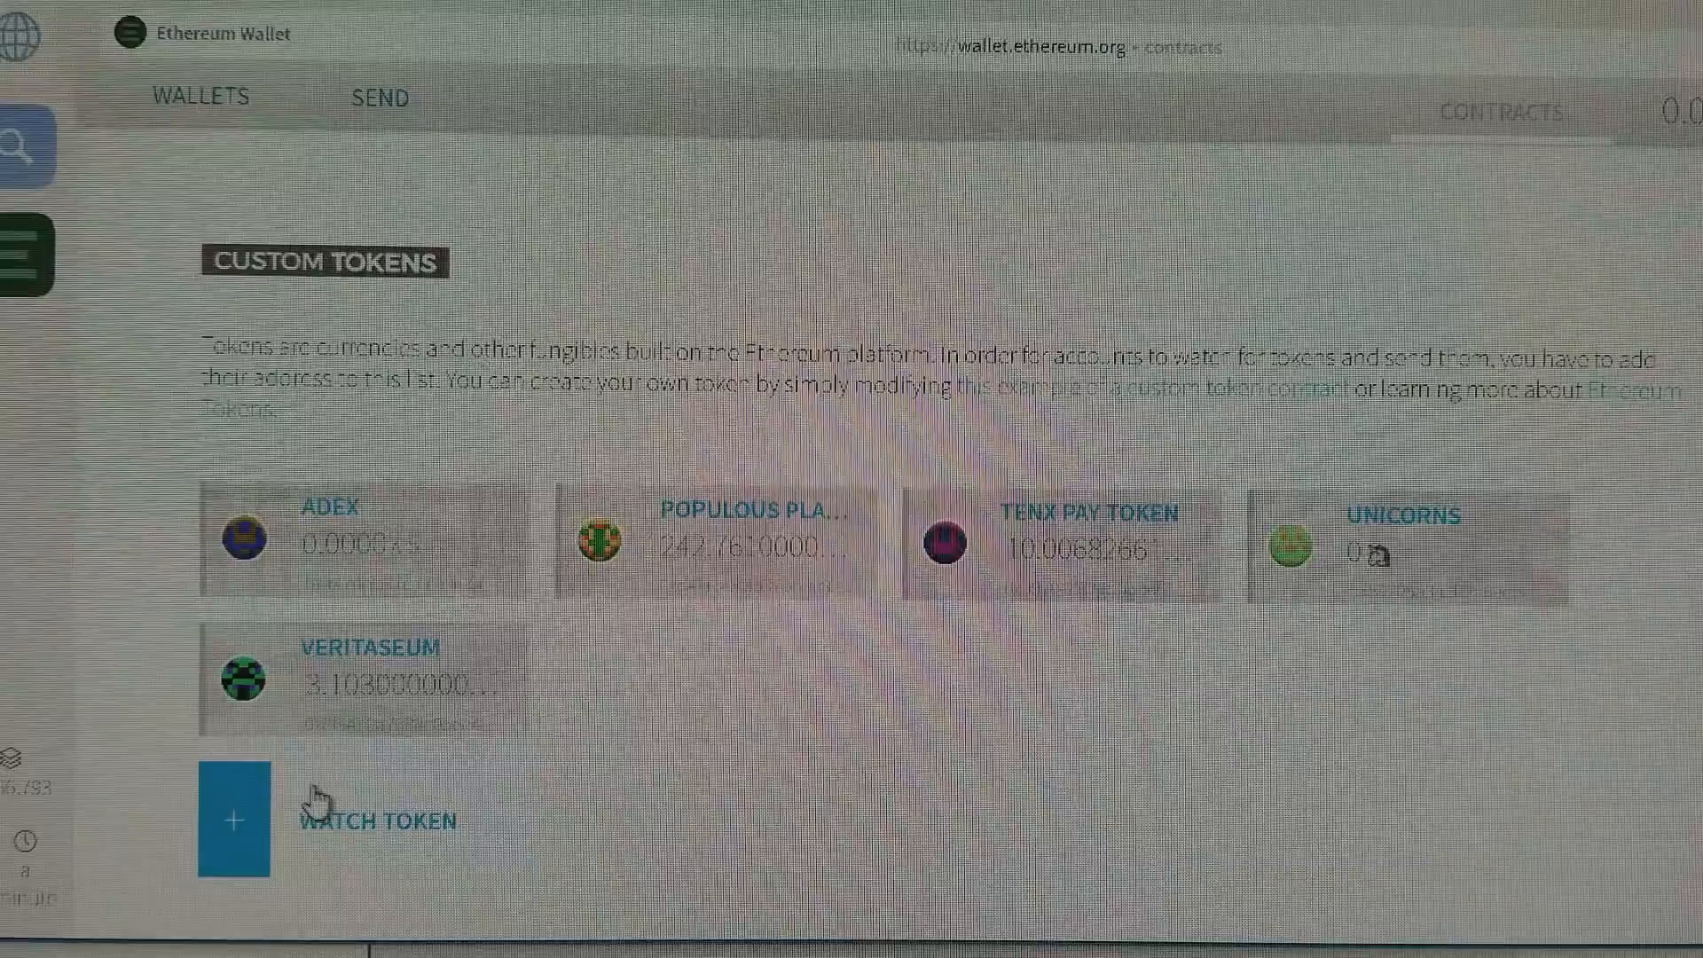
- Watch a new token at address 818fc5c2ec5986bc6e2cbf00939d90556ab12ce5, auto-filling Kin, KIN, 18 decimals
{"action": "left_click", "coordinate": [231, 820]}
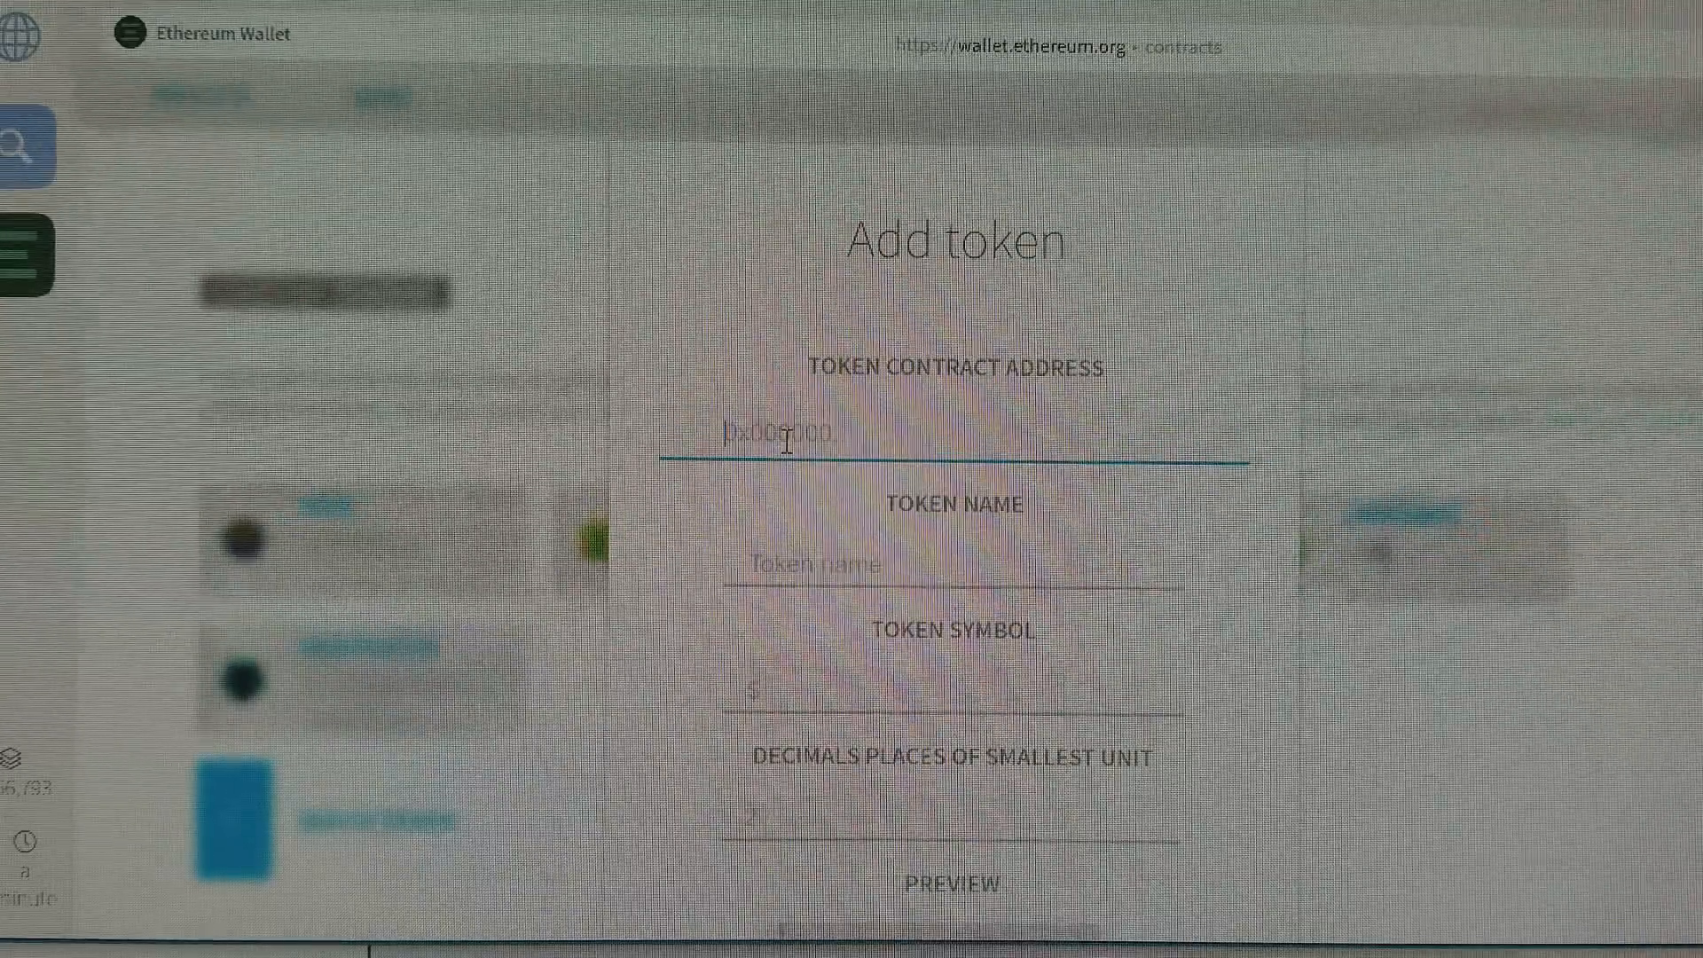
{"action": "type", "text": "818fc5c2ec5986bc6e2cbf00939d90556ab12ce5"}
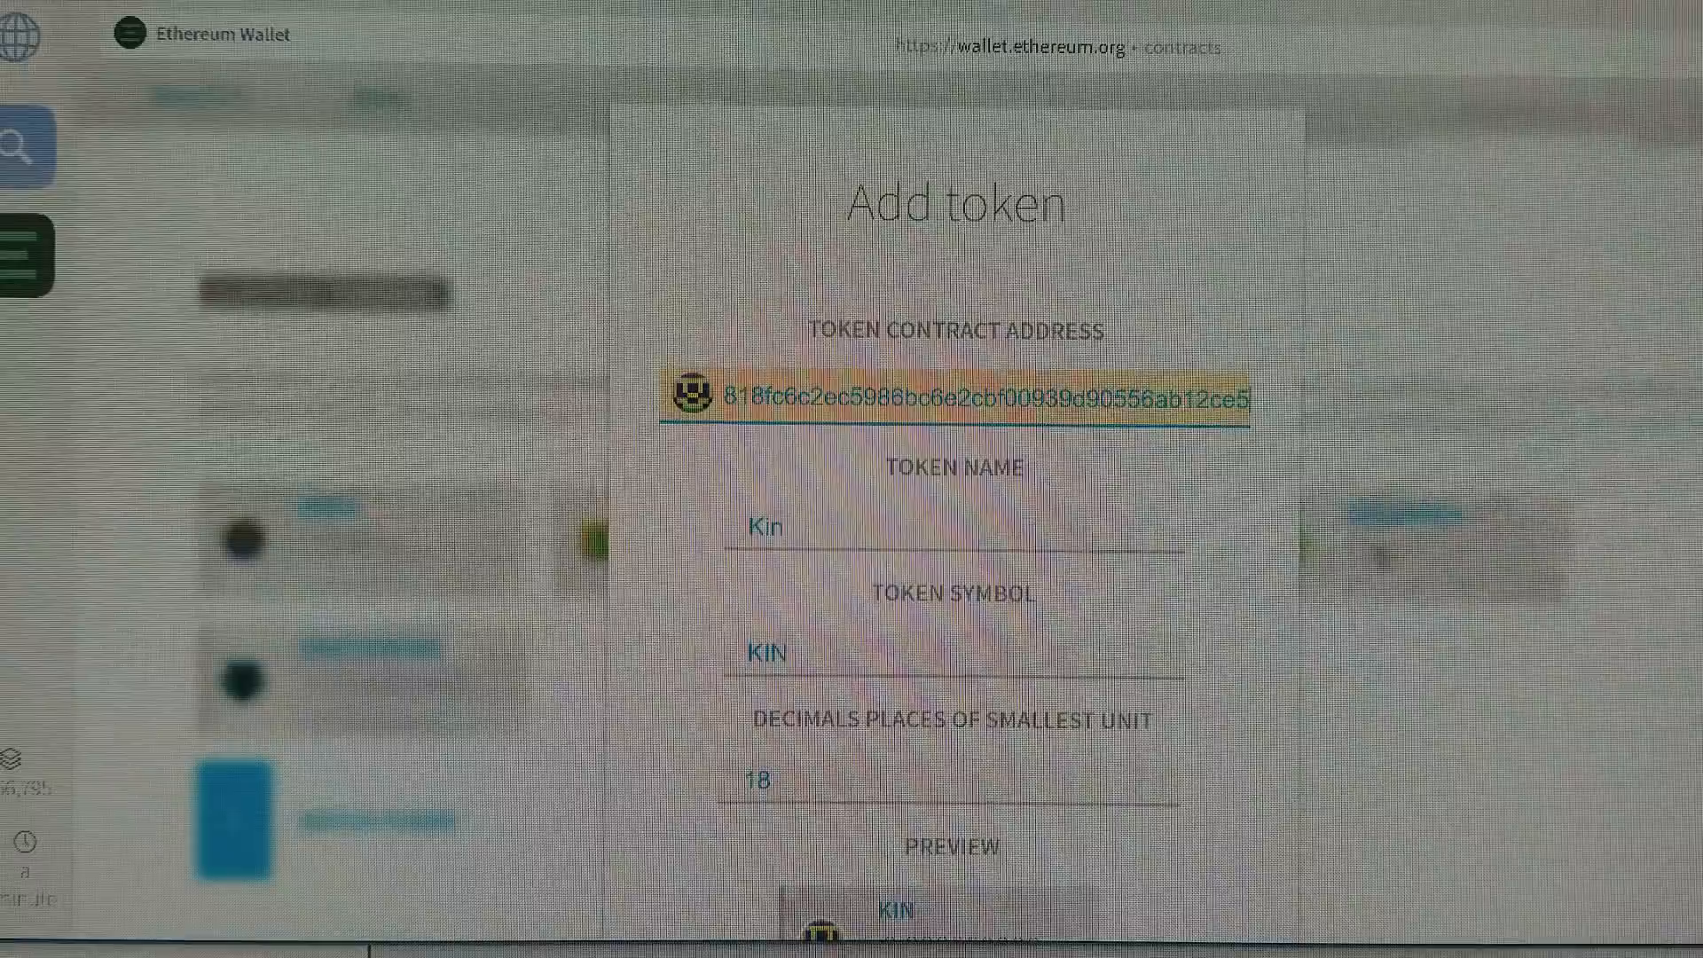
{"action": "scroll", "scroll_direction": "down", "scroll_amount": 3}
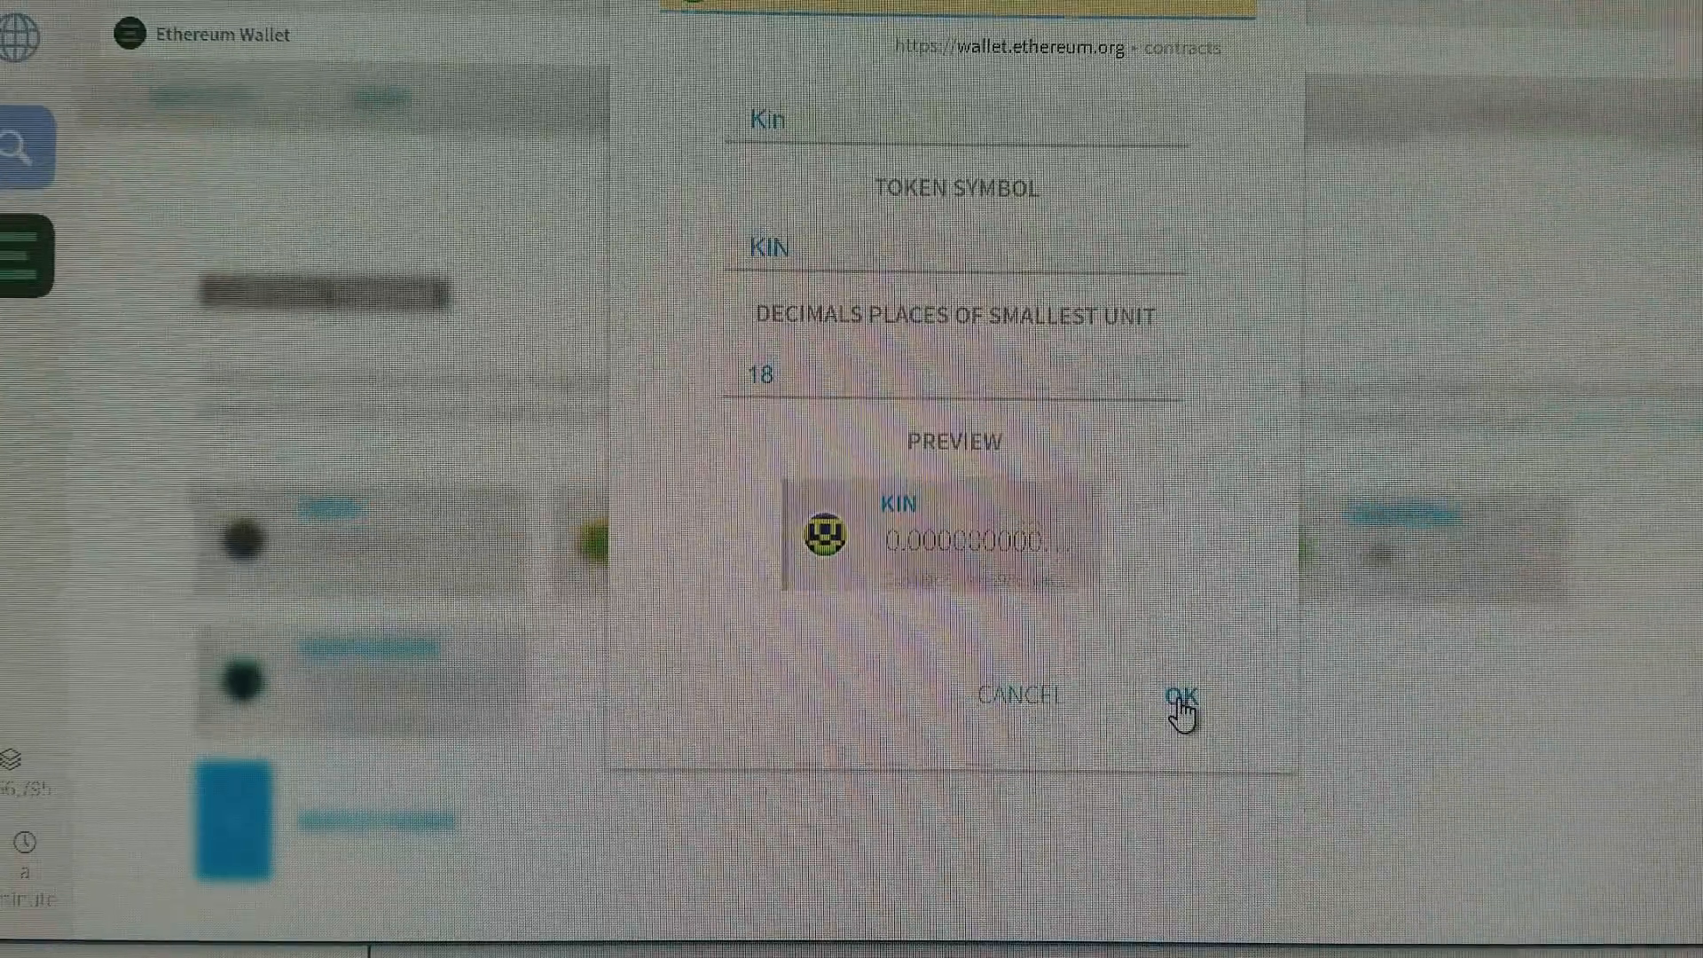
- Confirm the Kin token, then save its reopened details so it lists with its balance
{"action": "left_click", "coordinate": [1179, 695]}
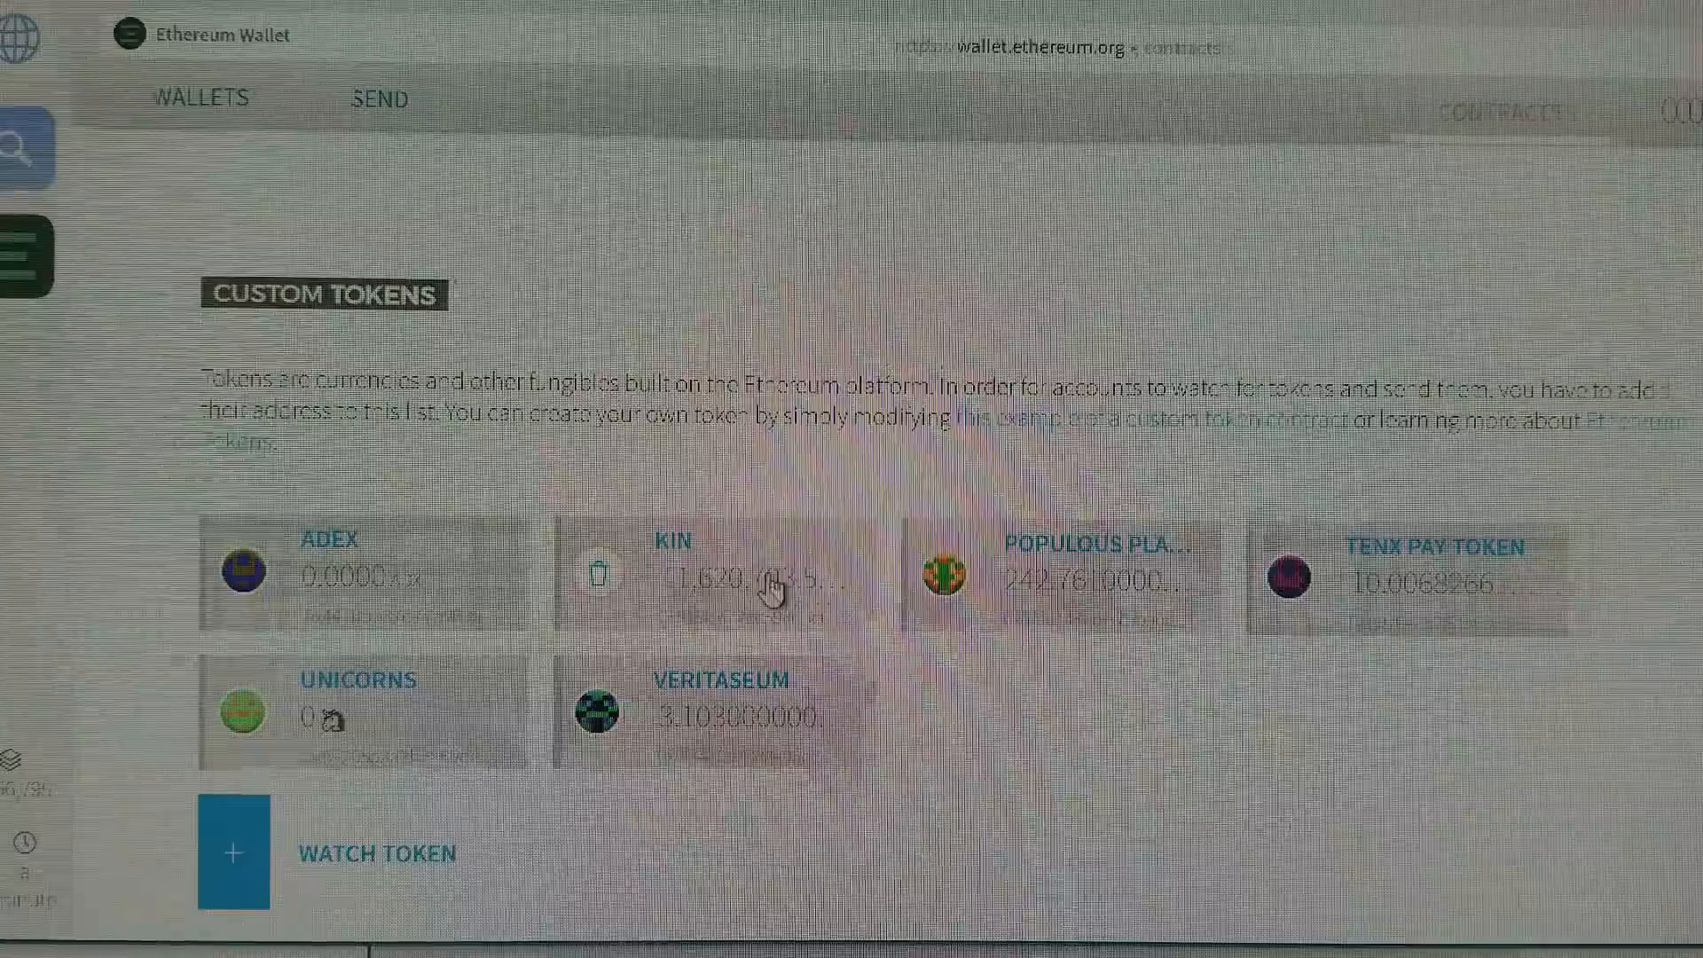
{"action": "mouse_move", "coordinate": [782, 627]}
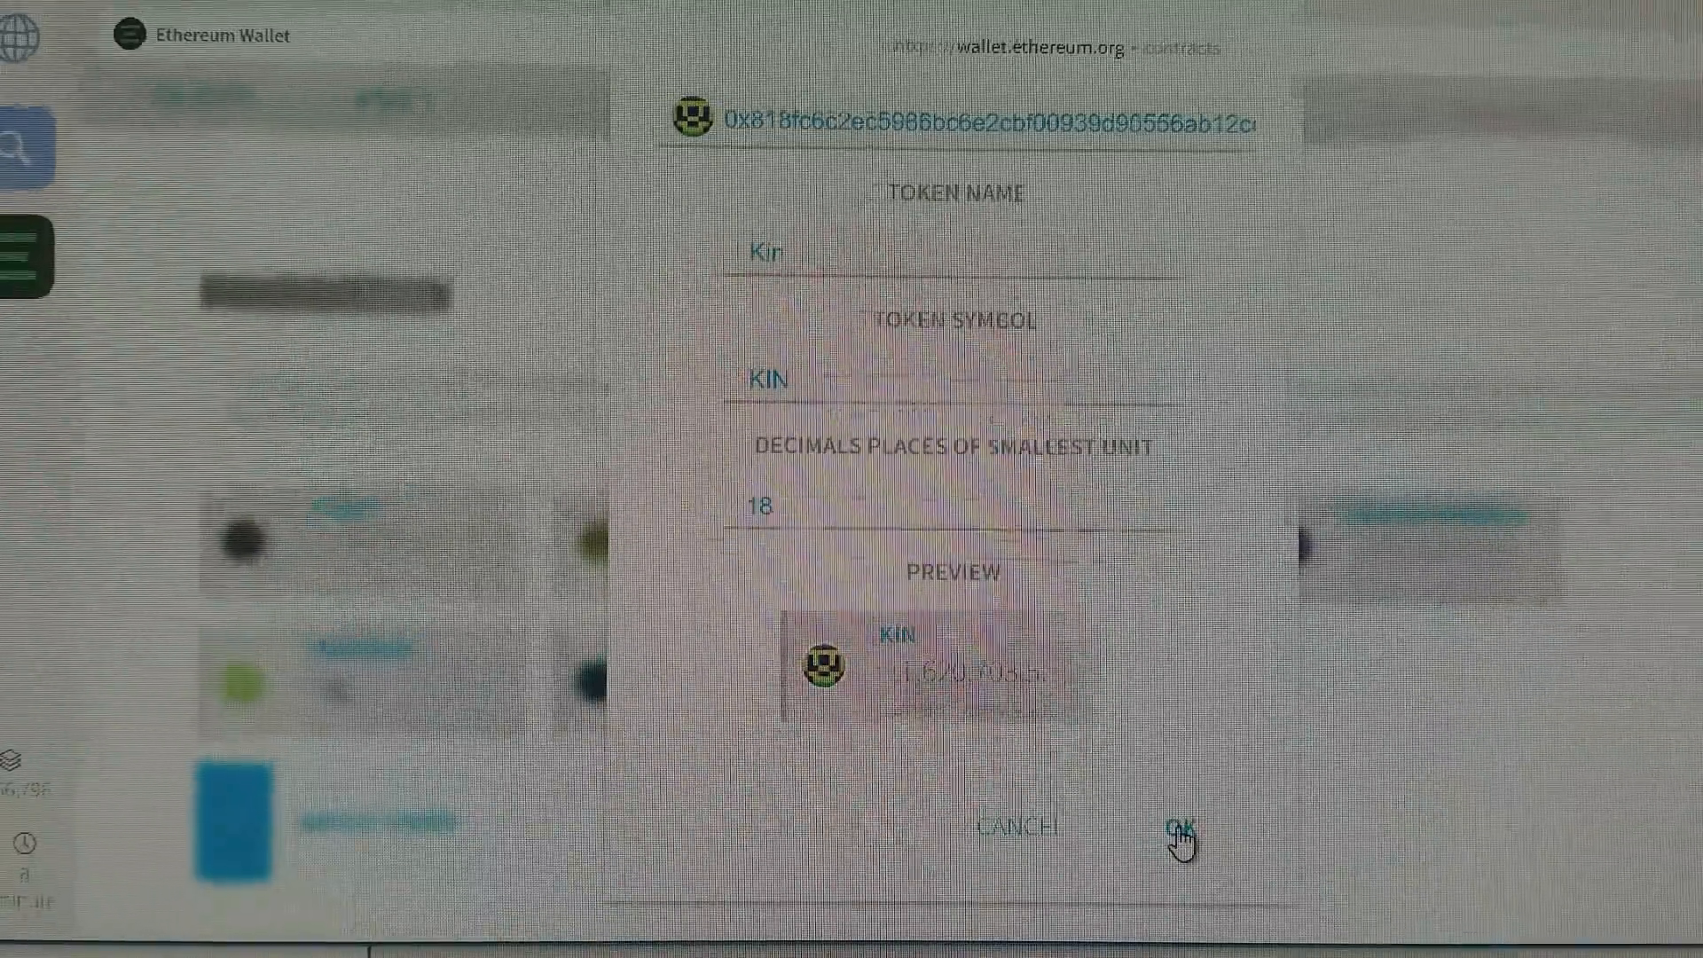
{"action": "left_click", "coordinate": [1181, 828]}
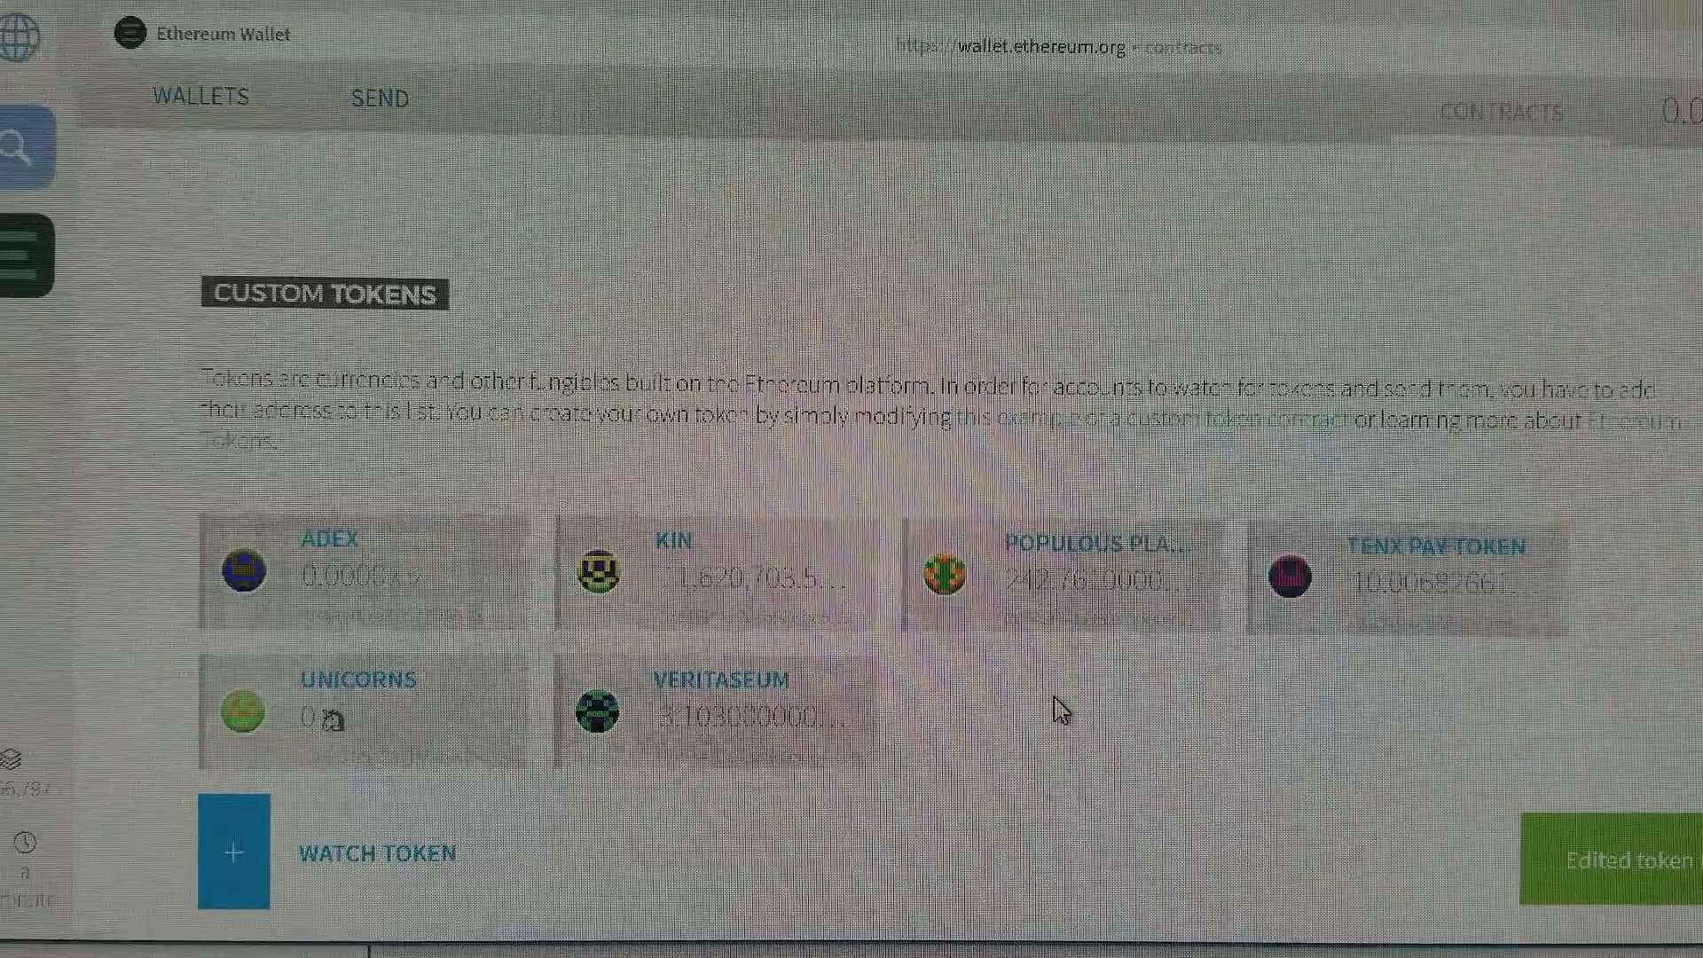